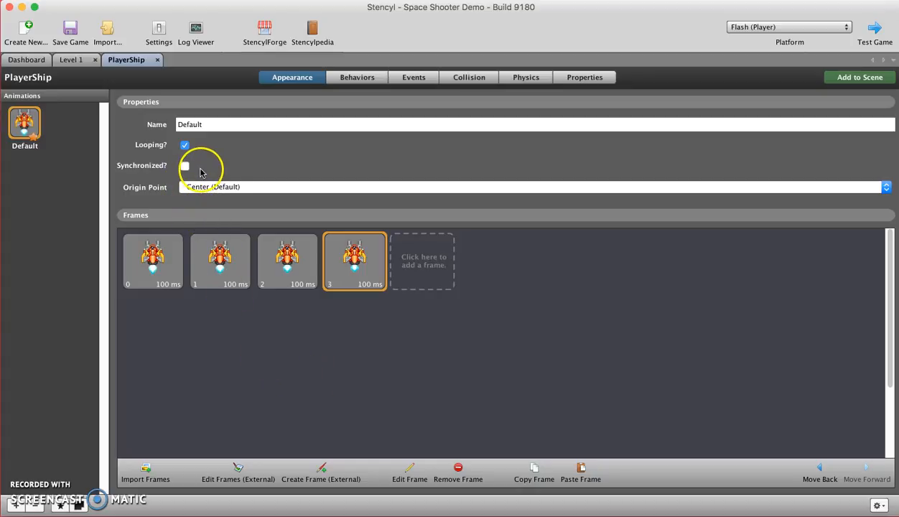
Show PlayerShip's Events page with the Basics event types listed
{"action": "left_click", "coordinate": [413, 76]}
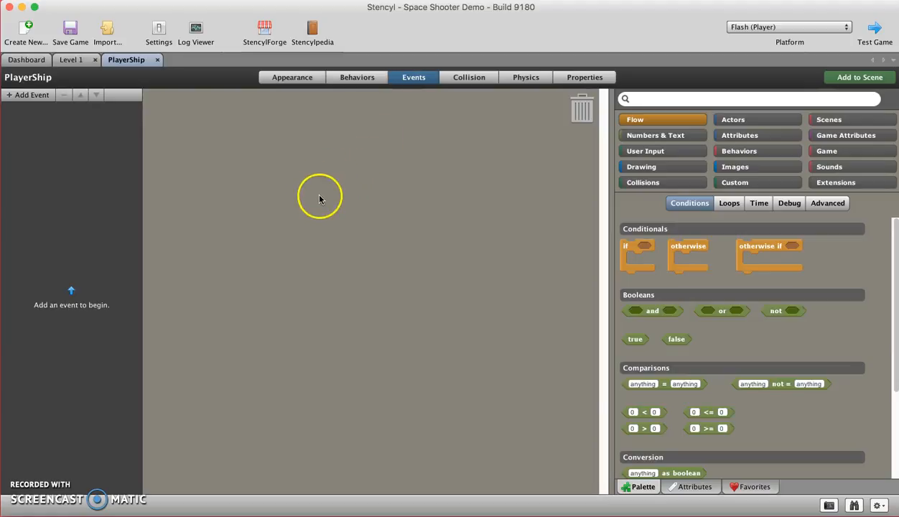
{"action": "mouse_move", "coordinate": [64, 118]}
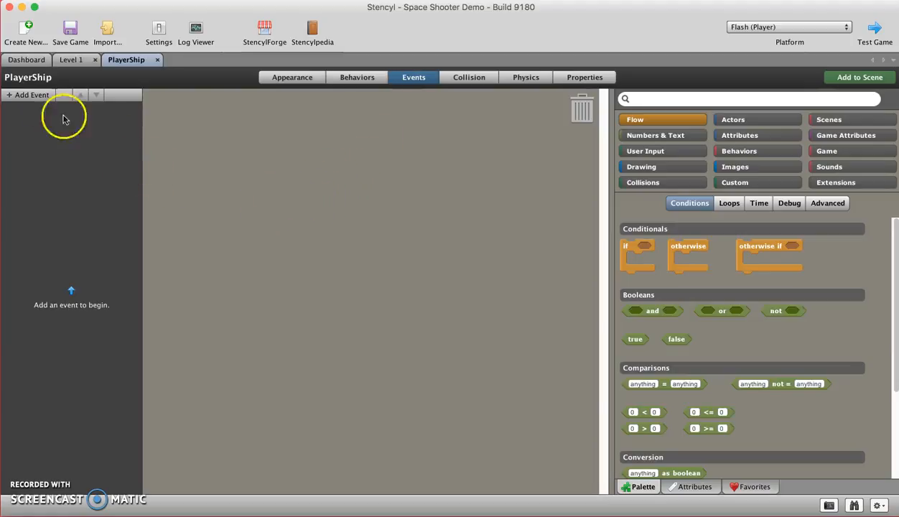
{"action": "left_click", "coordinate": [31, 94]}
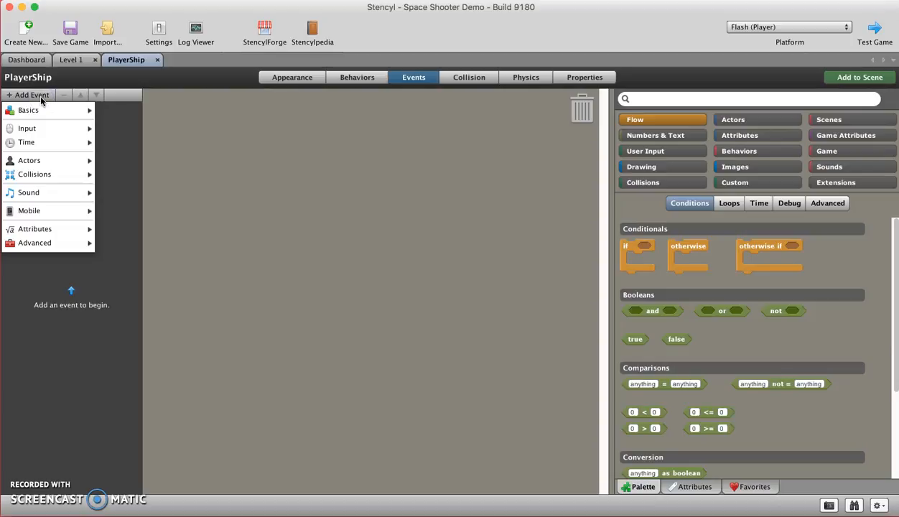
{"action": "left_click", "coordinate": [29, 110]}
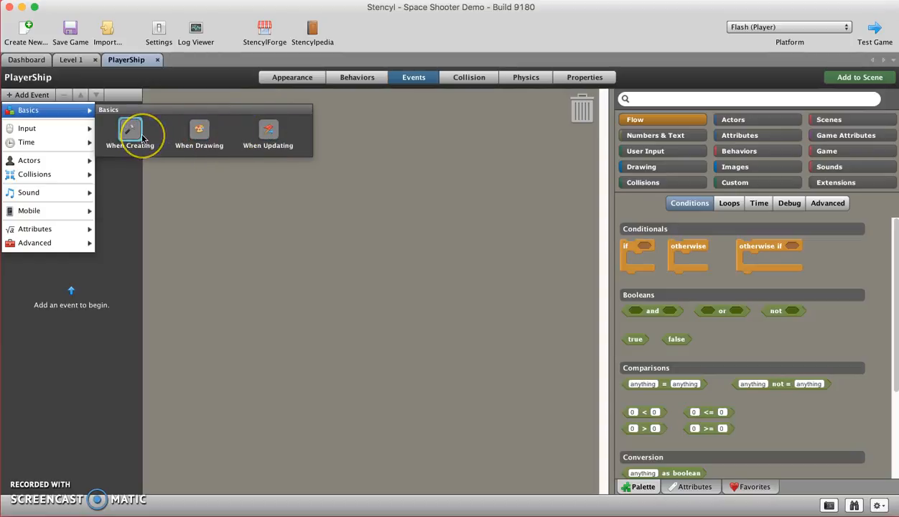
{"action": "mouse_move", "coordinate": [268, 132]}
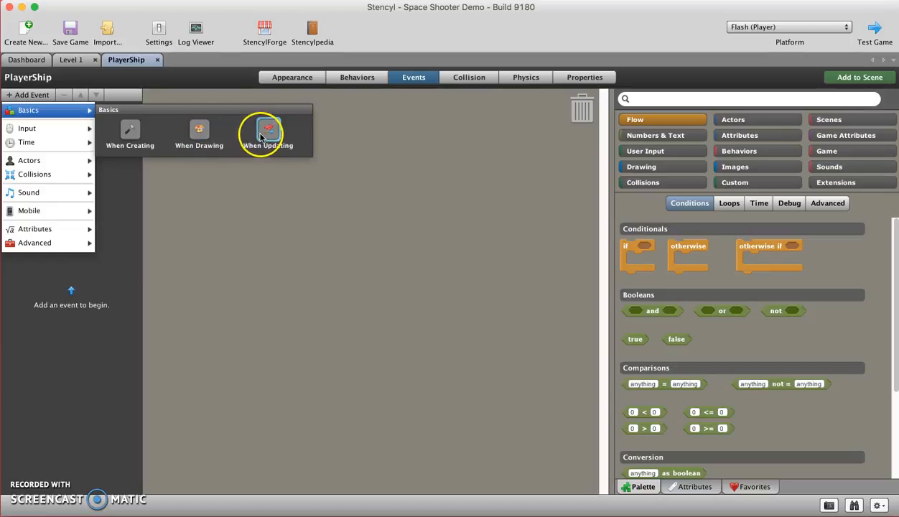
Add a When Updating event and rename it 'Ship Move'
{"action": "left_click", "coordinate": [267, 133]}
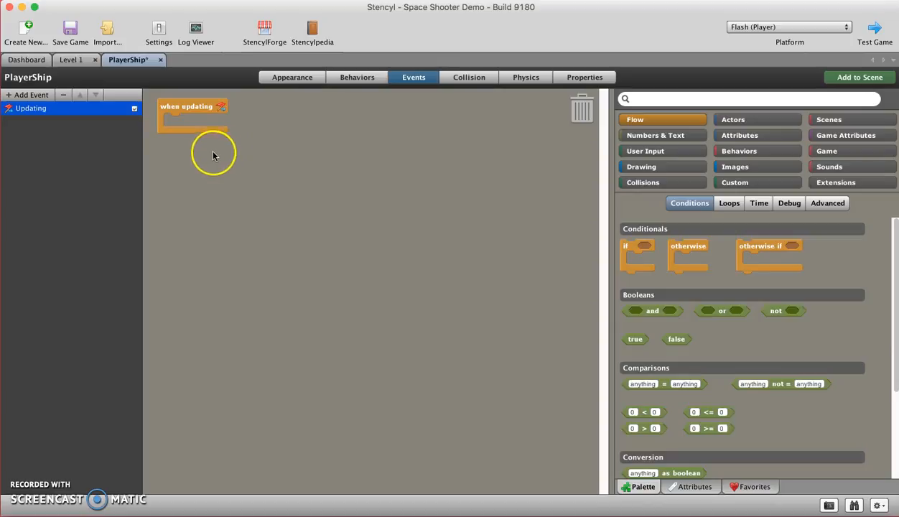
{"action": "double_click", "coordinate": [31, 108]}
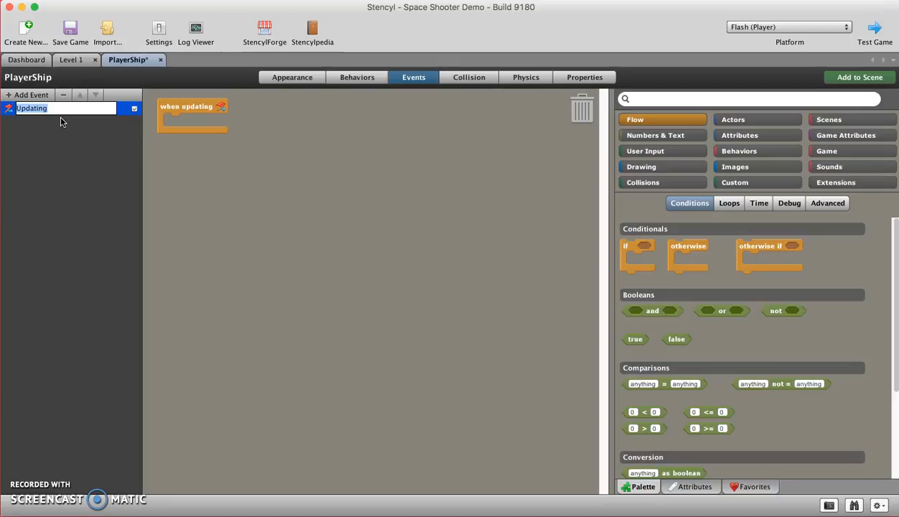
{"action": "type", "text": "Ship Move"}
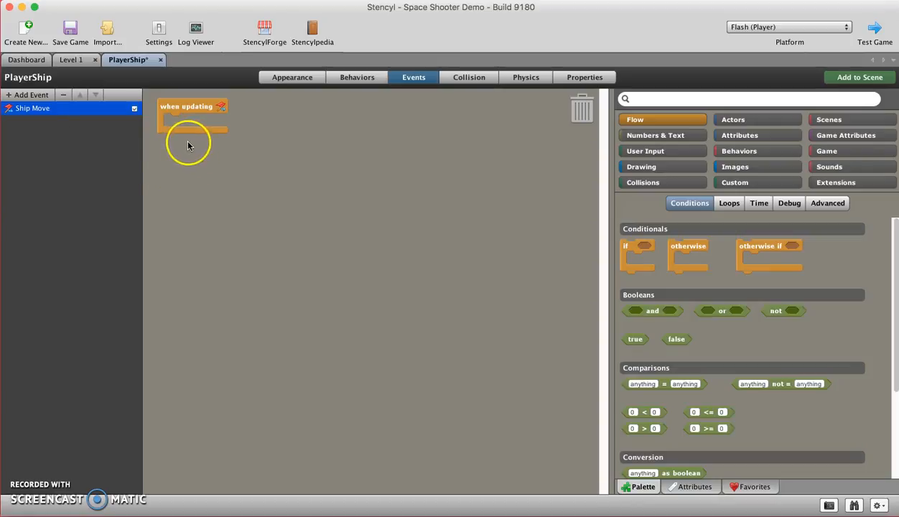
{"action": "mouse_move", "coordinate": [193, 149]}
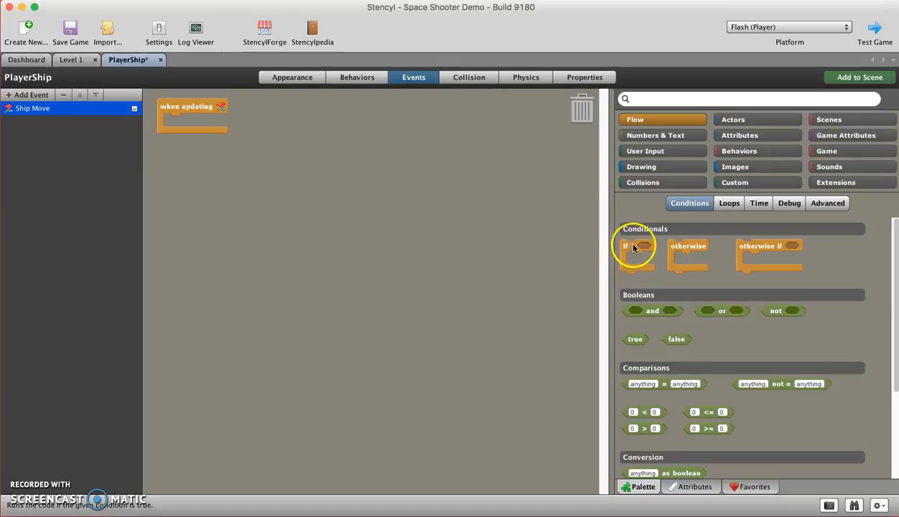
Place an if block in When Updating and open its condition choices
{"action": "left_click_drag", "start_coordinate": [636, 255], "coordinate": [556, 258]}
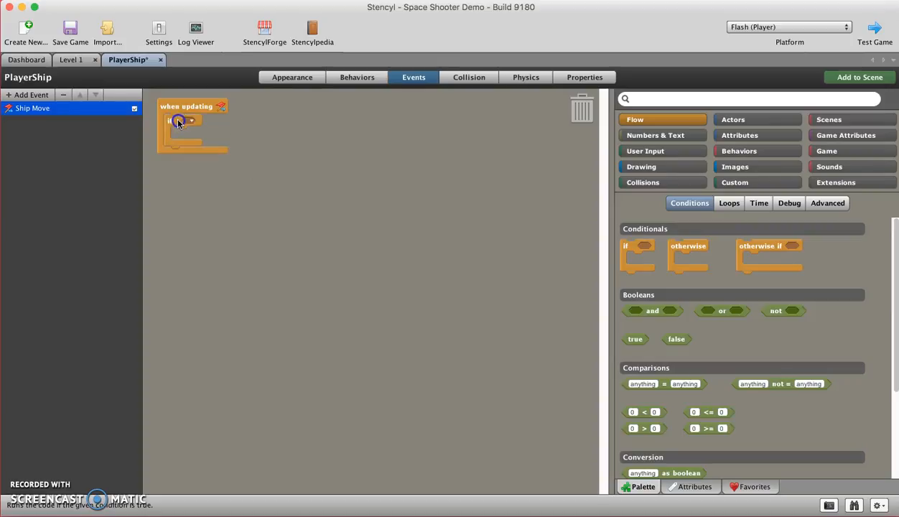
{"action": "left_click", "coordinate": [181, 121]}
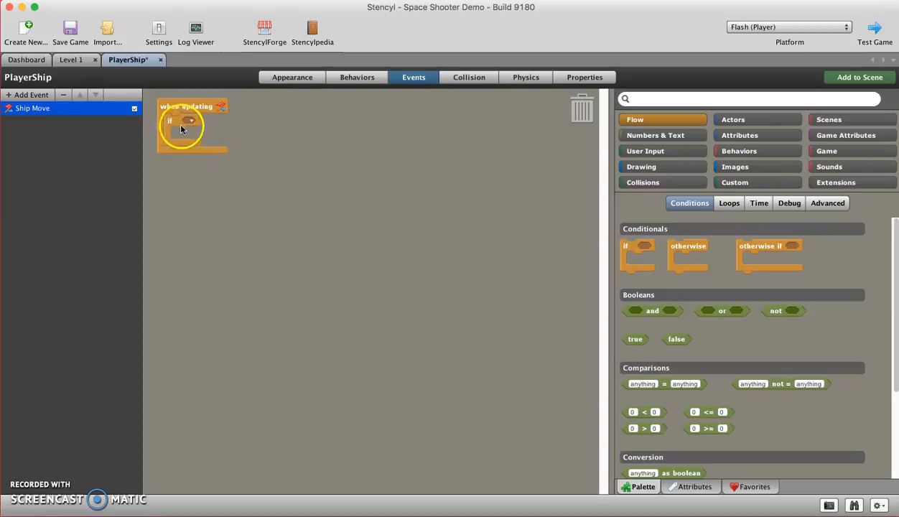
{"action": "mouse_move", "coordinate": [188, 120]}
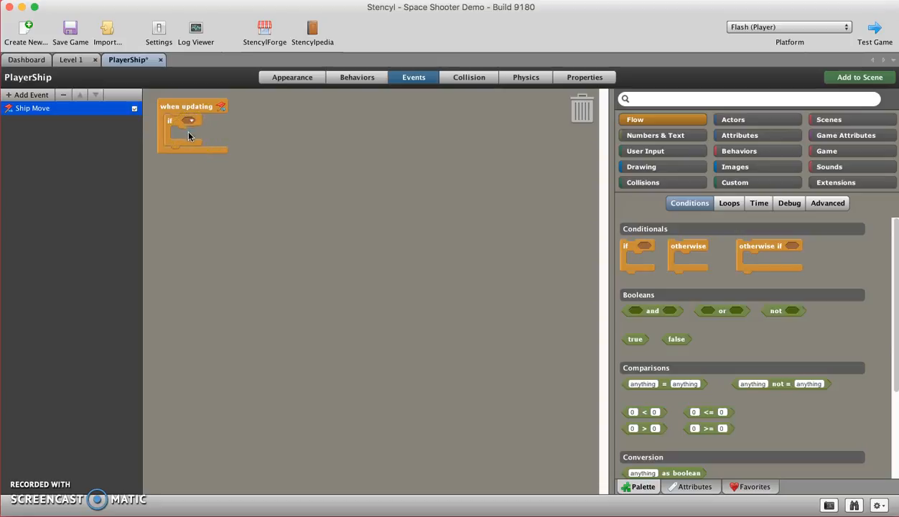
{"action": "left_click", "coordinate": [191, 120]}
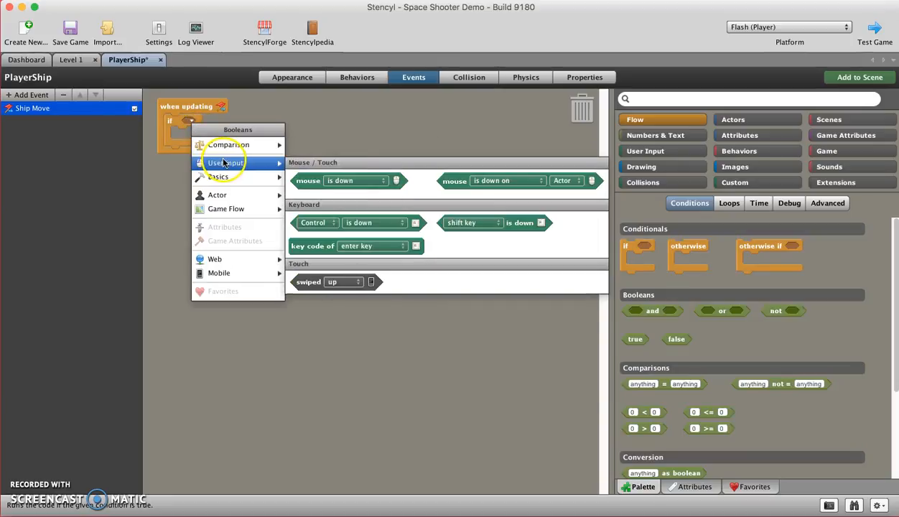
{"action": "mouse_move", "coordinate": [323, 208]}
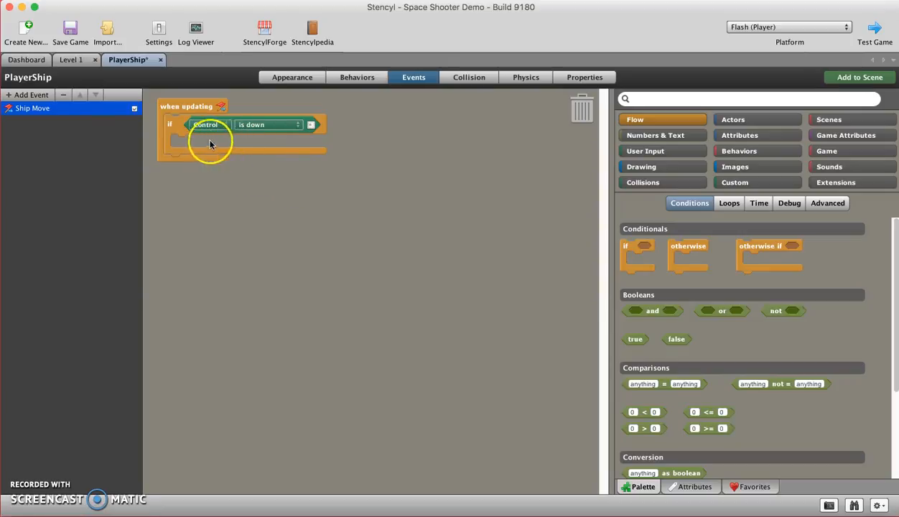
Set the if condition to check whether the right control is down
{"action": "left_click", "coordinate": [206, 124]}
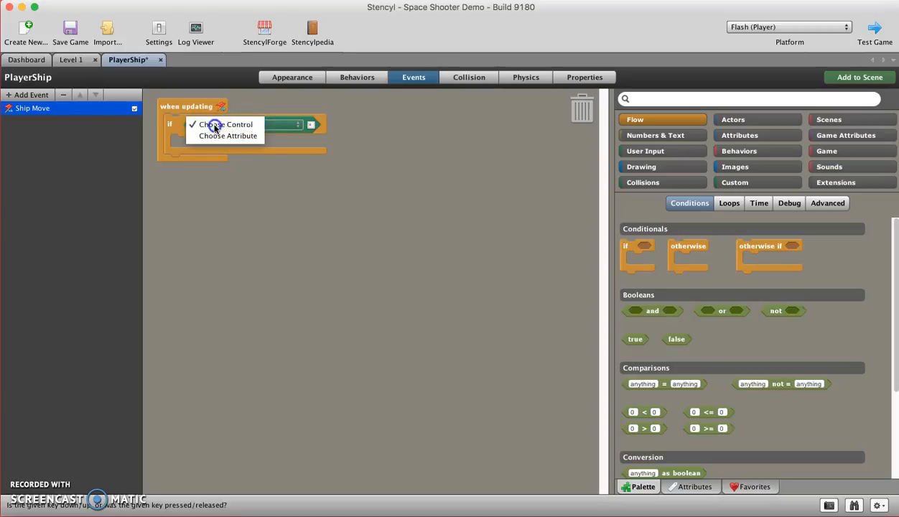
{"action": "left_click", "coordinate": [228, 124]}
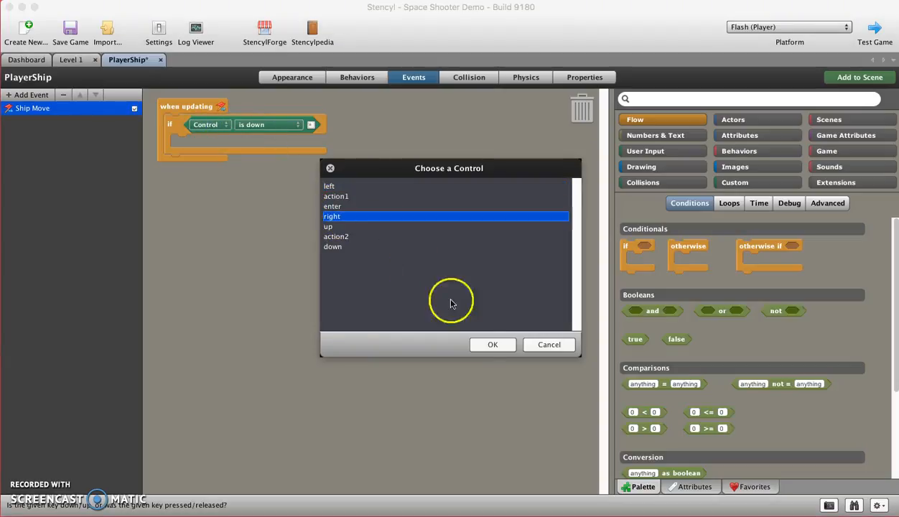
{"action": "left_click", "coordinate": [492, 345]}
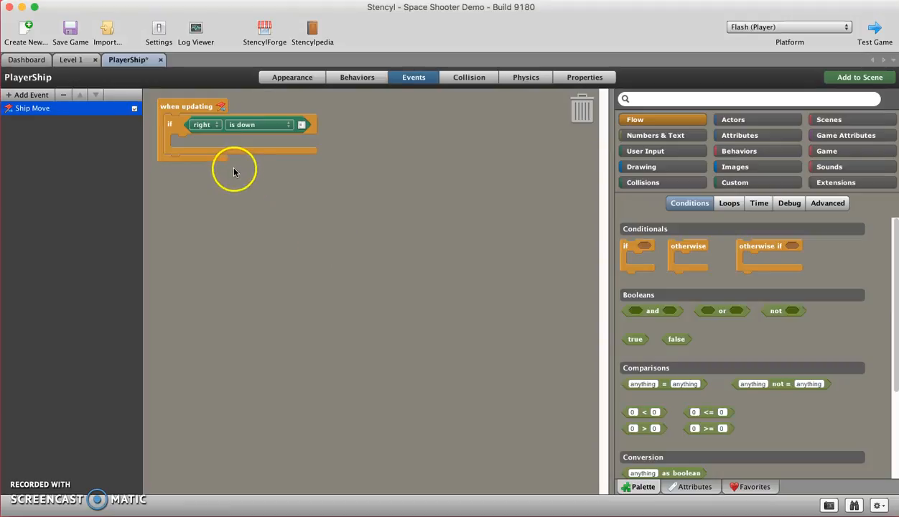
{"action": "mouse_move", "coordinate": [229, 157]}
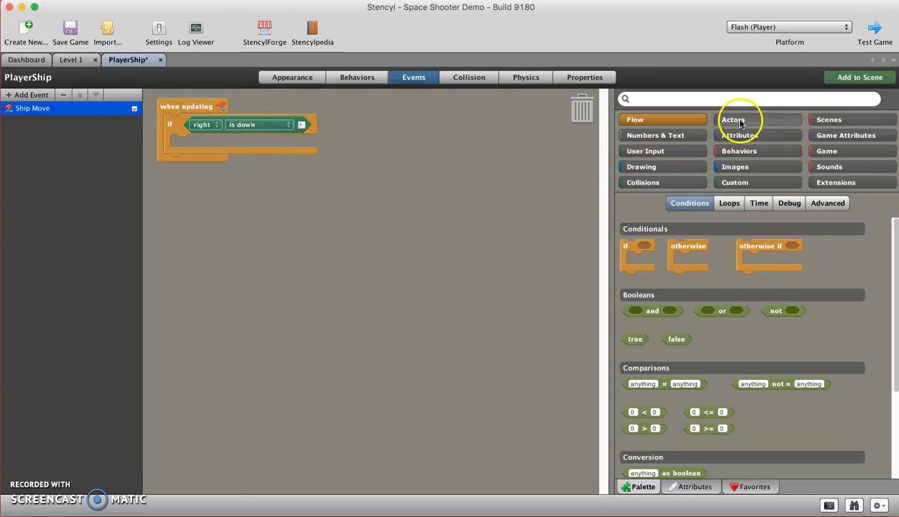
Inside the right-control if, set Self's x-speed to 20
{"action": "left_click", "coordinate": [733, 119]}
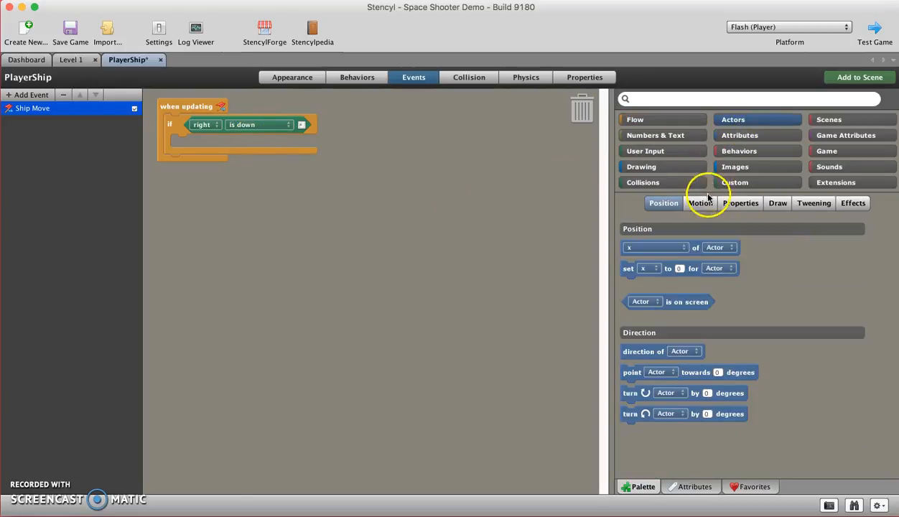
{"action": "left_click", "coordinate": [700, 203]}
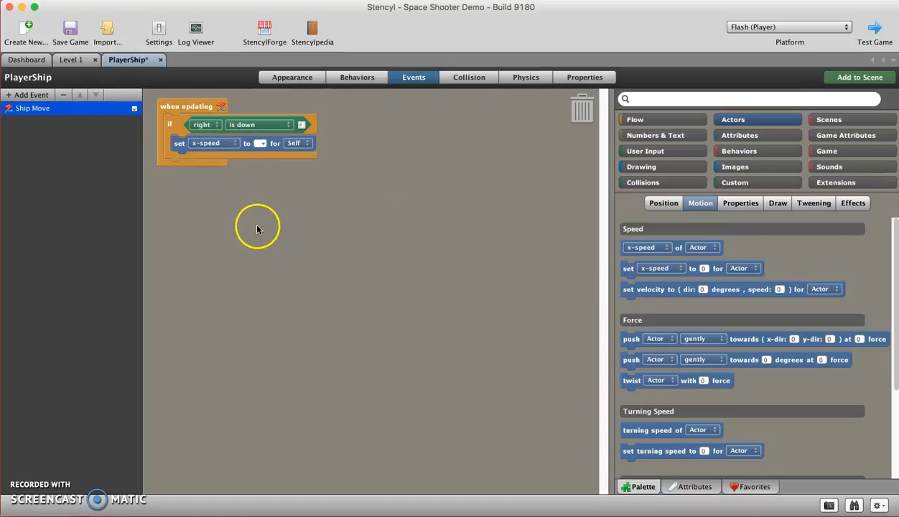
{"action": "mouse_move", "coordinate": [251, 174]}
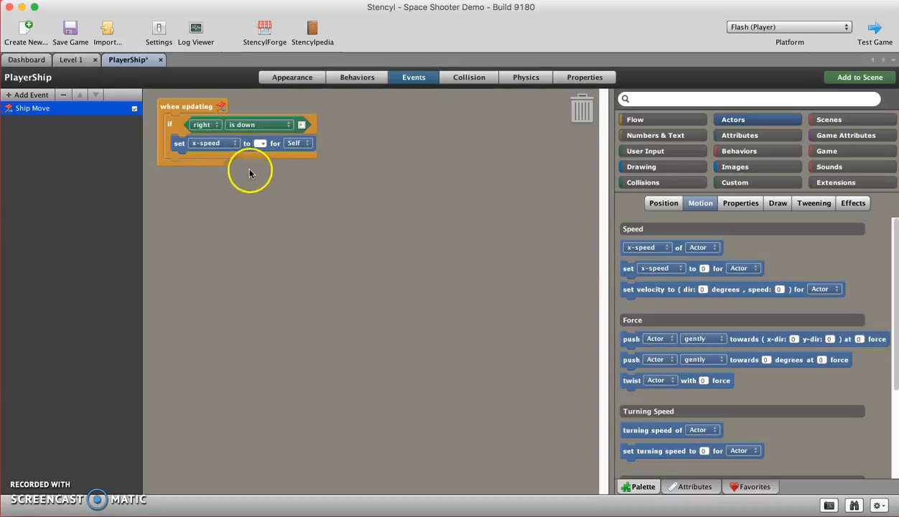
{"action": "left_click", "coordinate": [261, 143]}
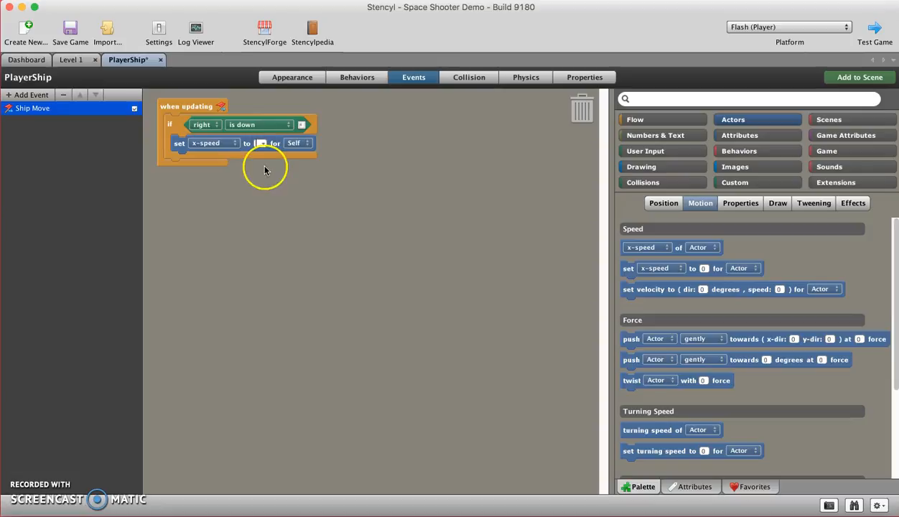
{"action": "type", "text": "20"}
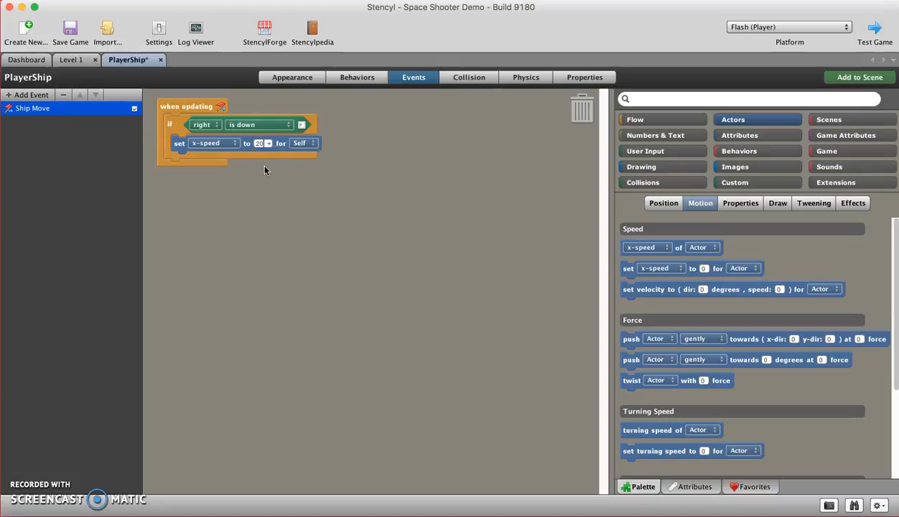
{"action": "left_click", "coordinate": [746, 98]}
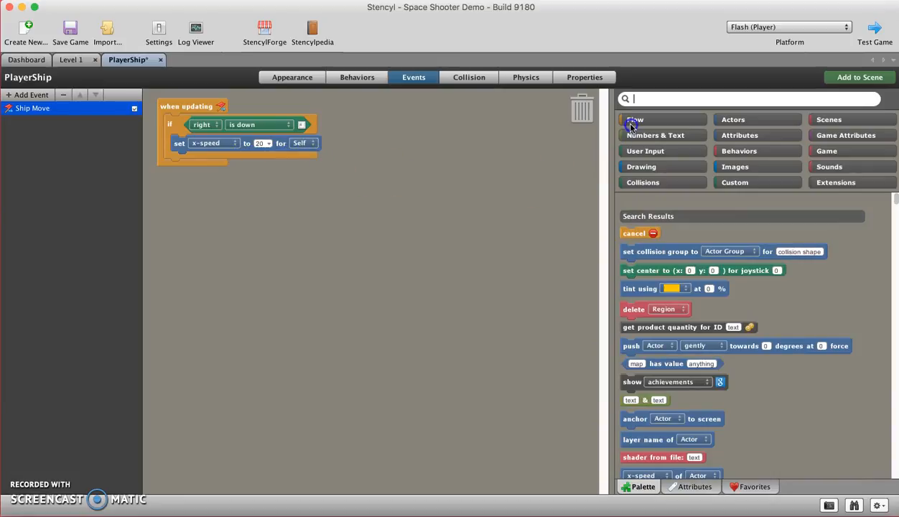
Attach an otherwise-if block below the right-control if block
{"action": "left_click", "coordinate": [635, 119]}
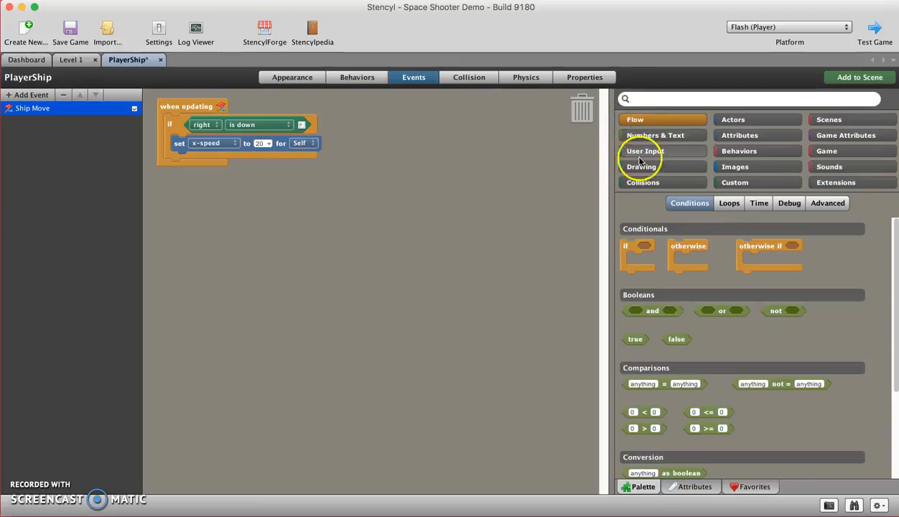
{"action": "left_click_drag", "start_coordinate": [688, 256], "coordinate": [533, 250]}
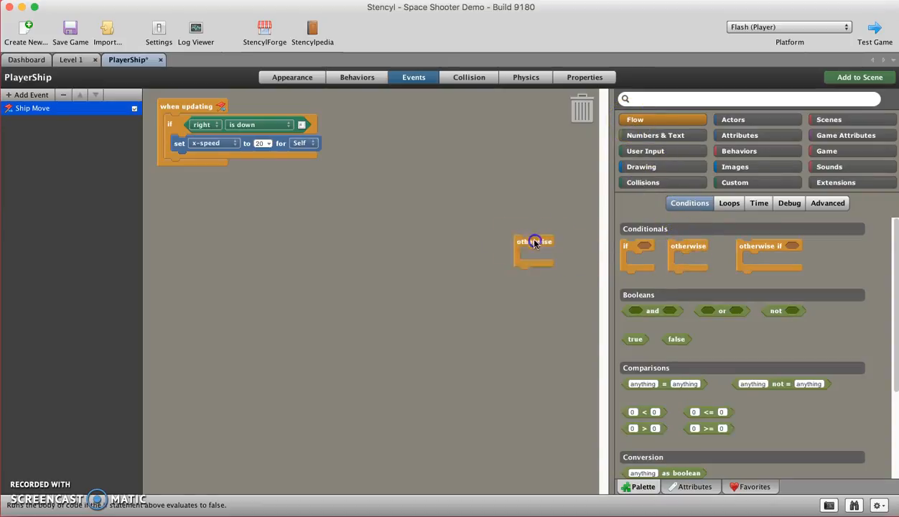
{"action": "left_click_drag", "start_coordinate": [533, 241], "coordinate": [193, 166]}
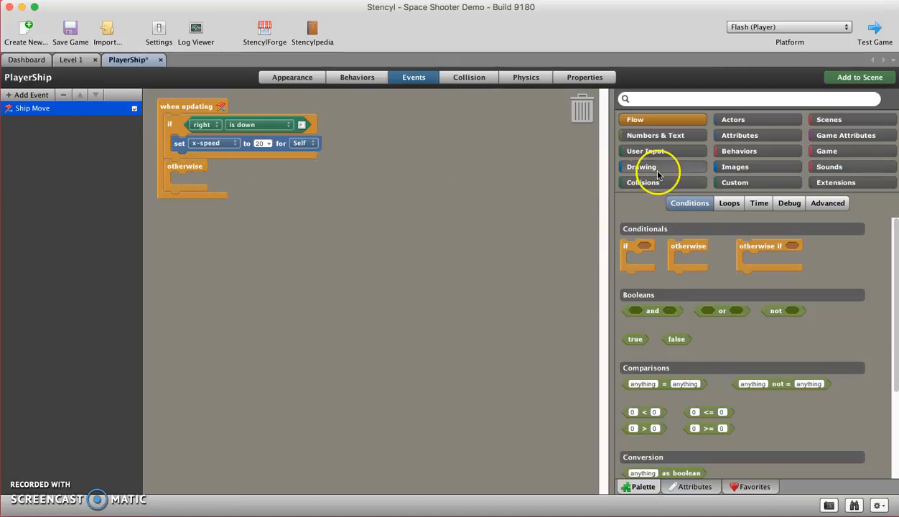
{"action": "mouse_move", "coordinate": [523, 183]}
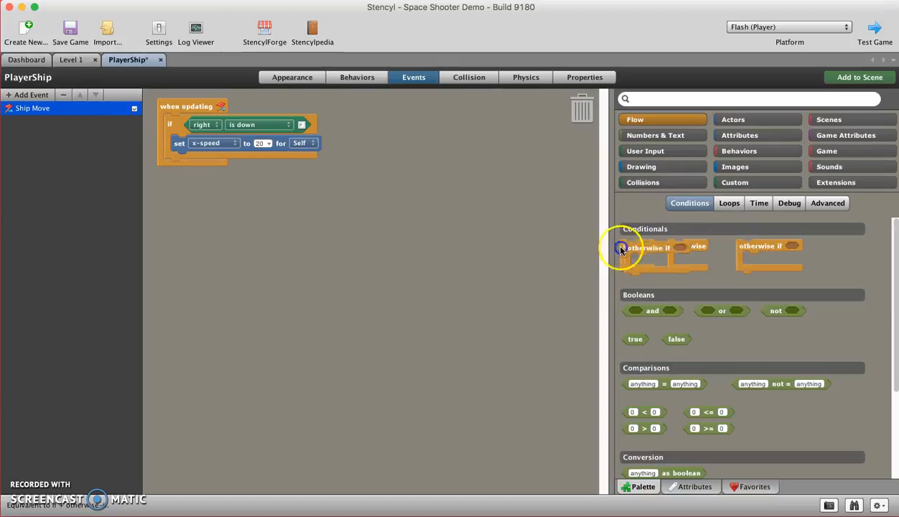
{"action": "left_click_drag", "start_coordinate": [647, 248], "coordinate": [194, 165]}
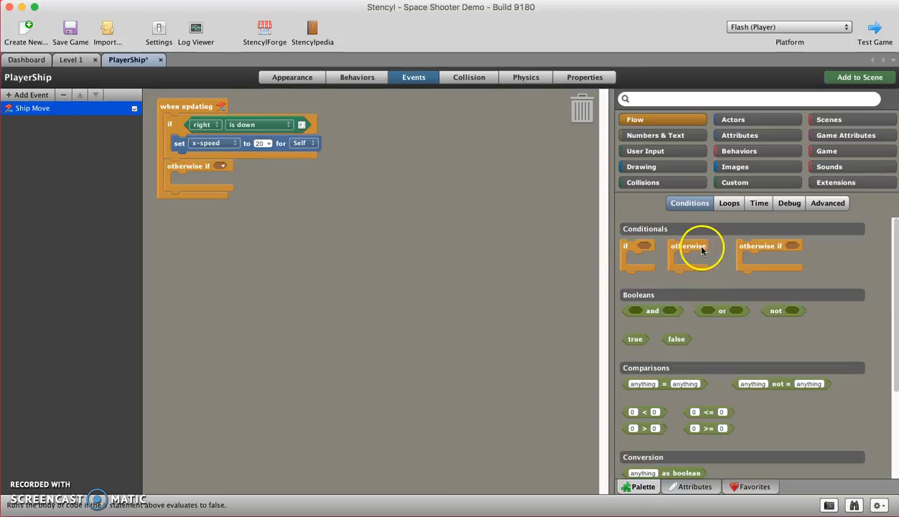
{"action": "mouse_move", "coordinate": [795, 249]}
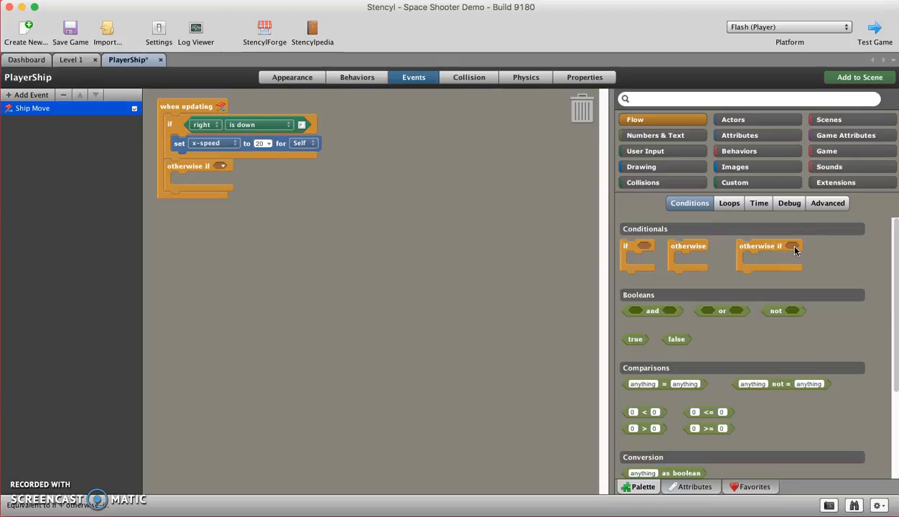
{"action": "mouse_move", "coordinate": [740, 250]}
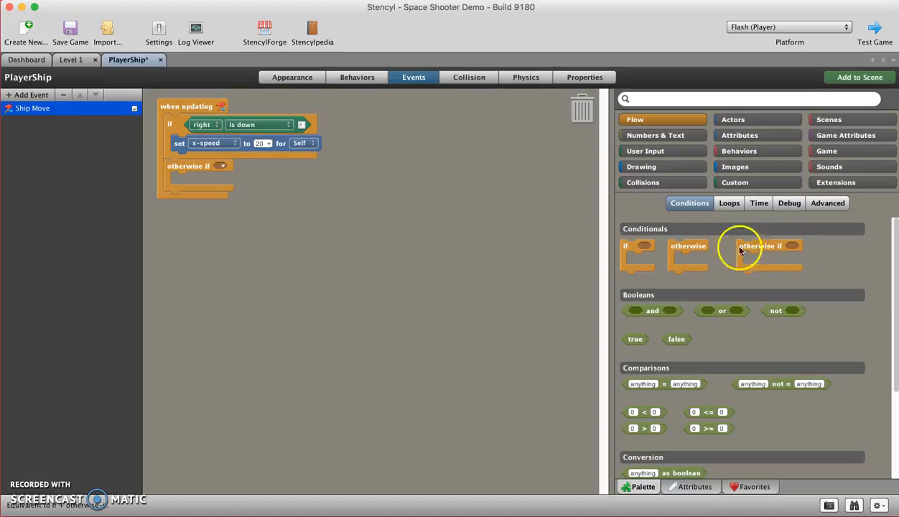
Make the otherwise-if condition check that the left key is down
{"action": "left_click", "coordinate": [222, 166]}
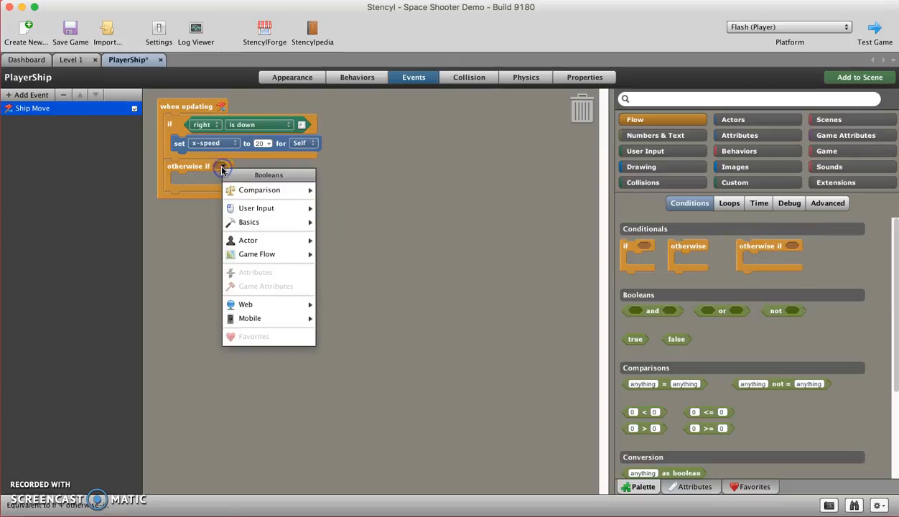
{"action": "mouse_move", "coordinate": [257, 207]}
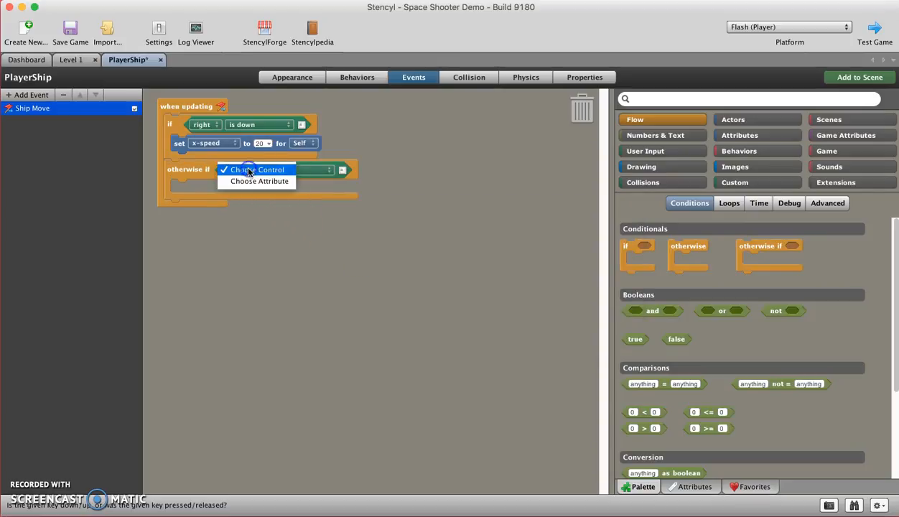
{"action": "left_click", "coordinate": [257, 169]}
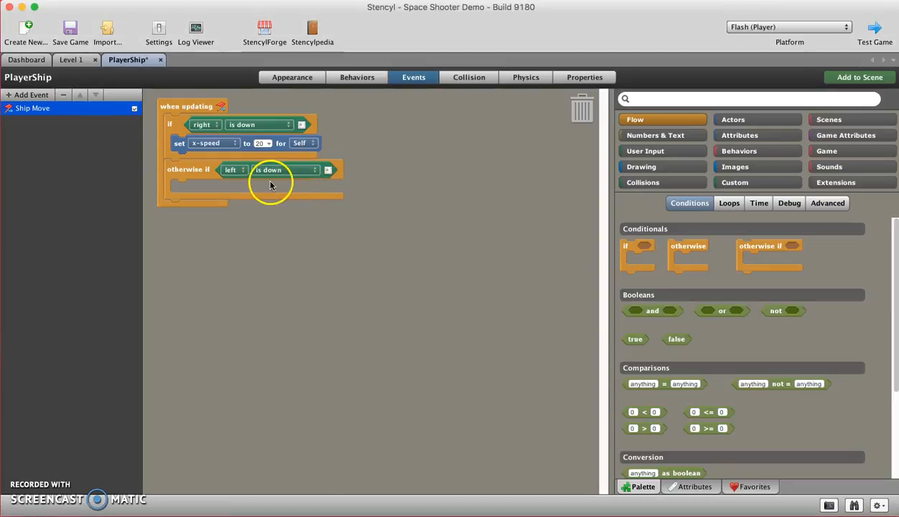
{"action": "mouse_move", "coordinate": [207, 144]}
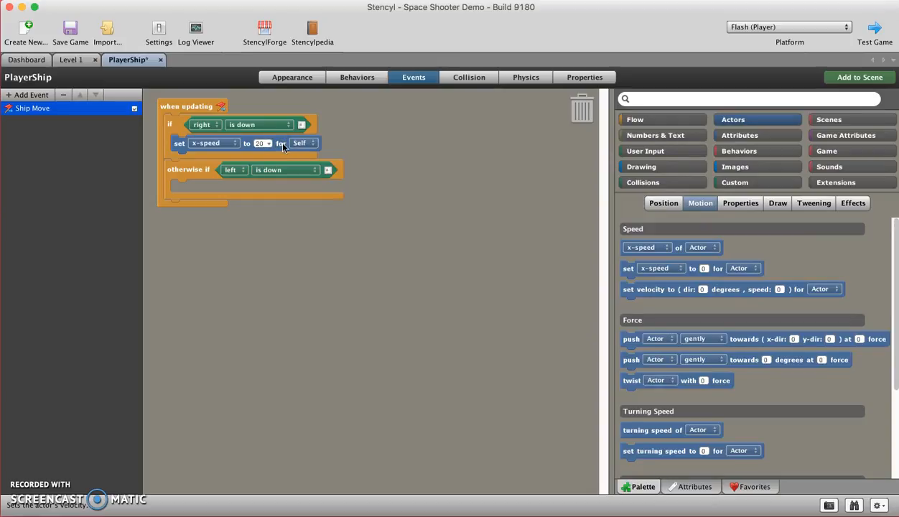
{"action": "mouse_move", "coordinate": [281, 144]}
{"action": "type", "text": "-20"}
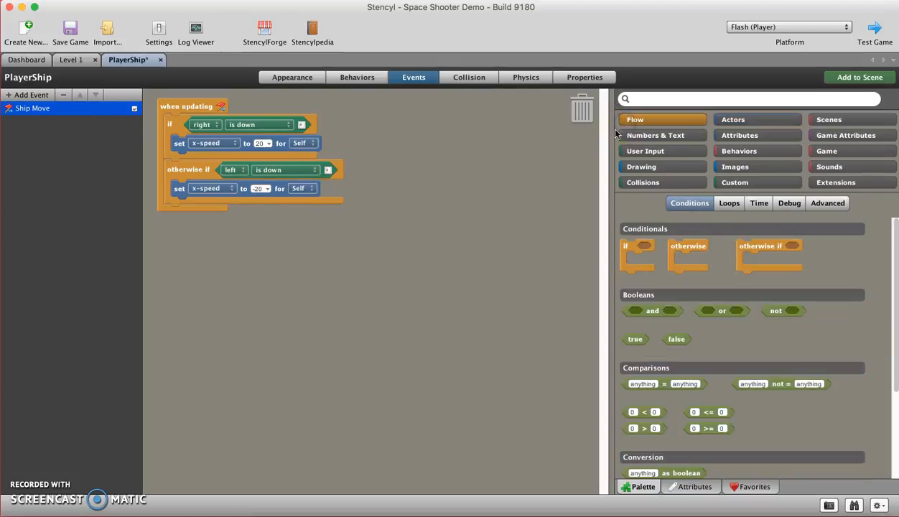
{"action": "mouse_move", "coordinate": [636, 257]}
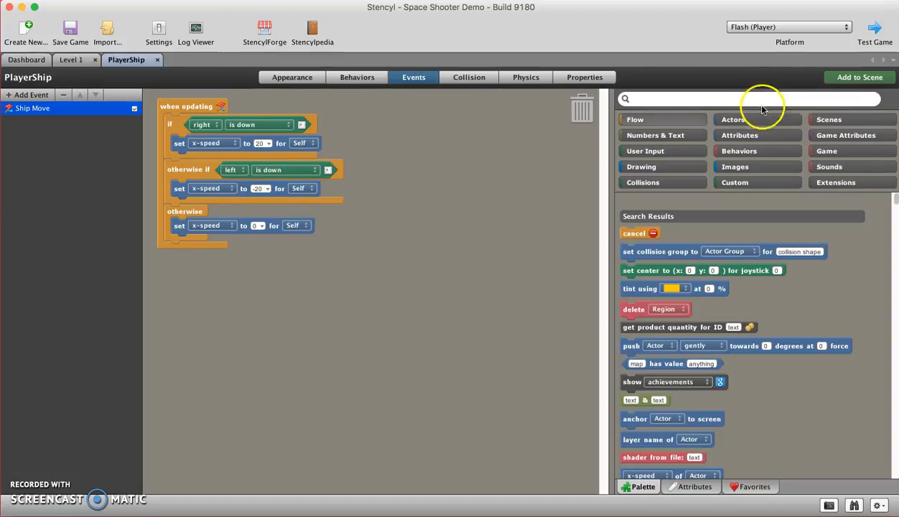
Switch to the Level 1 scene tab
{"action": "left_click", "coordinate": [69, 59]}
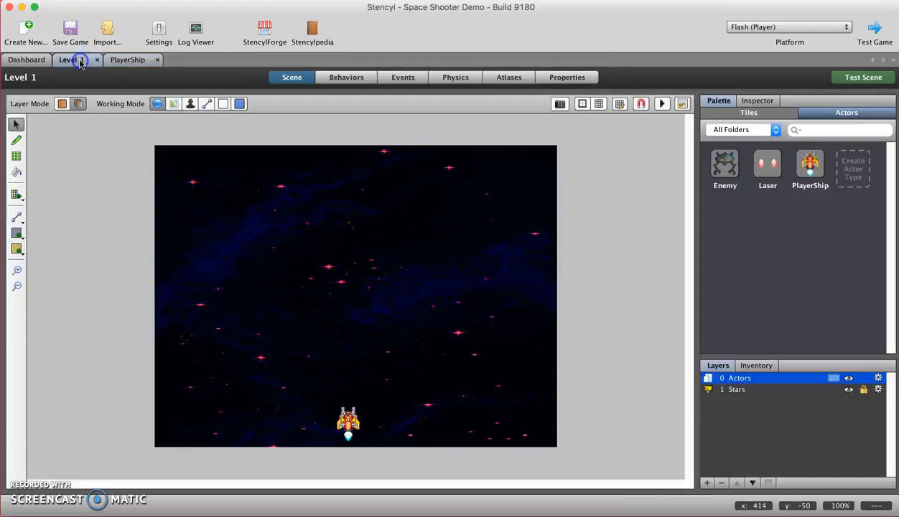
{"action": "mouse_move", "coordinate": [429, 242]}
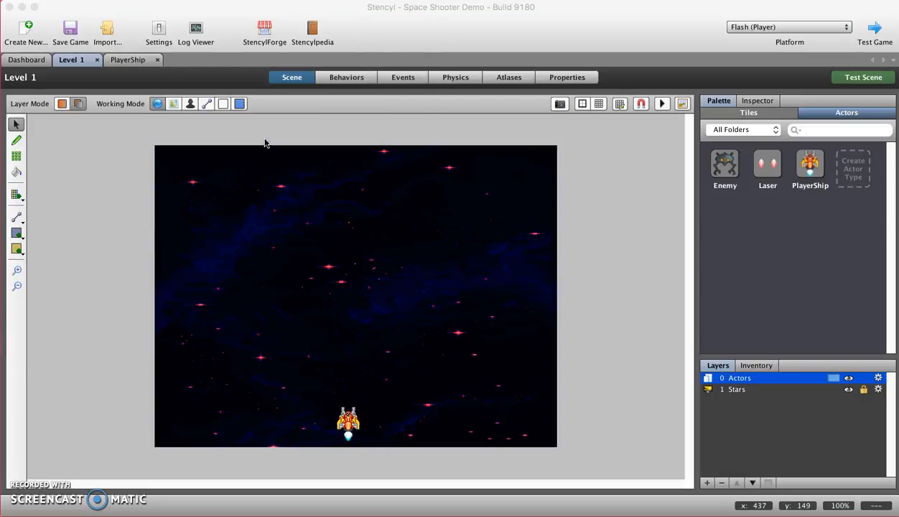
{"action": "mouse_move", "coordinate": [125, 72]}
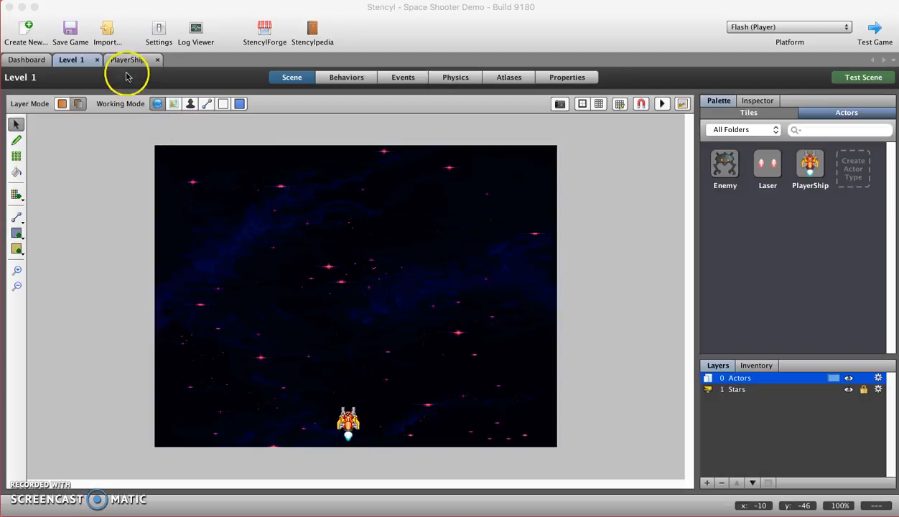
{"action": "left_click", "coordinate": [127, 60]}
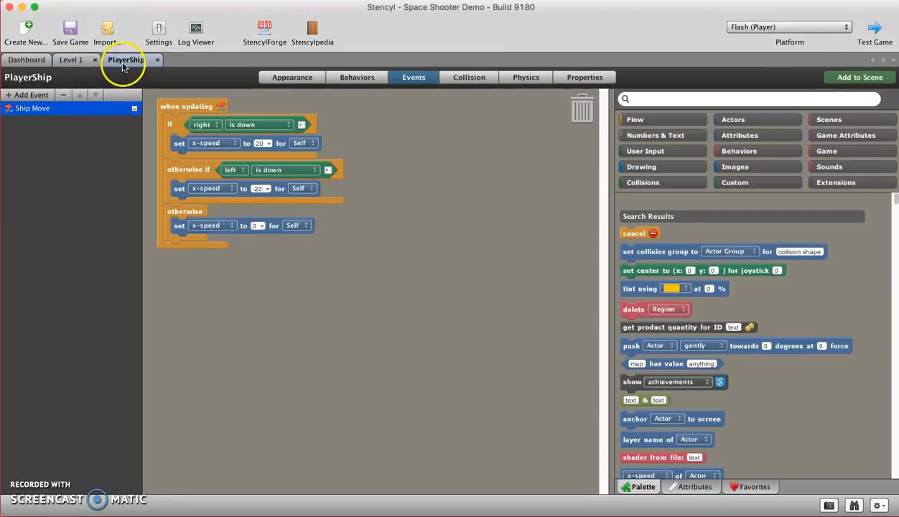
Add the Motion behavior 'Cannot Exit Screen' to PlayerShip's Behaviors
{"action": "left_click", "coordinate": [356, 77]}
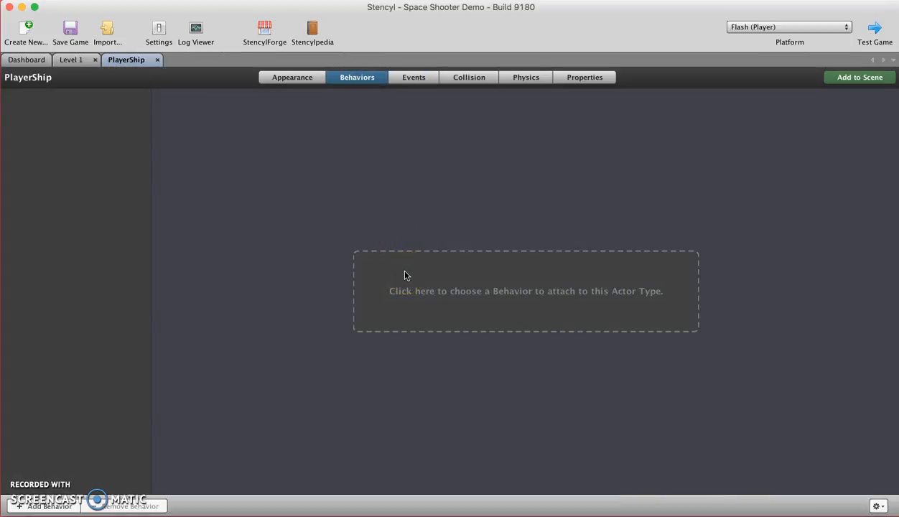
{"action": "left_click", "coordinate": [526, 291]}
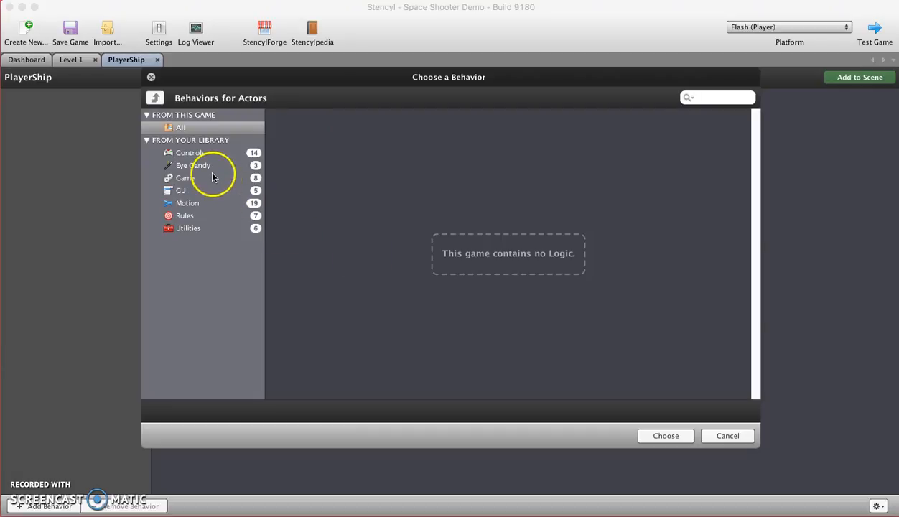
{"action": "left_click", "coordinate": [182, 191]}
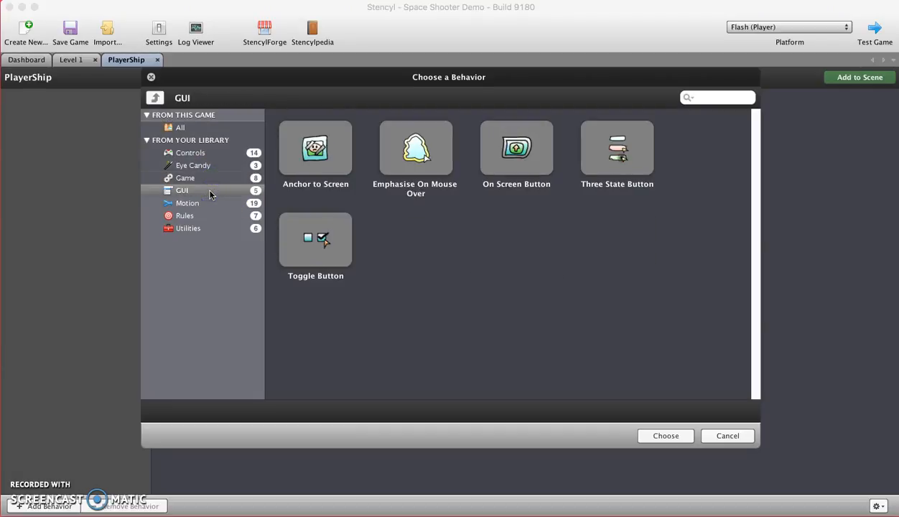
{"action": "left_click", "coordinate": [187, 203]}
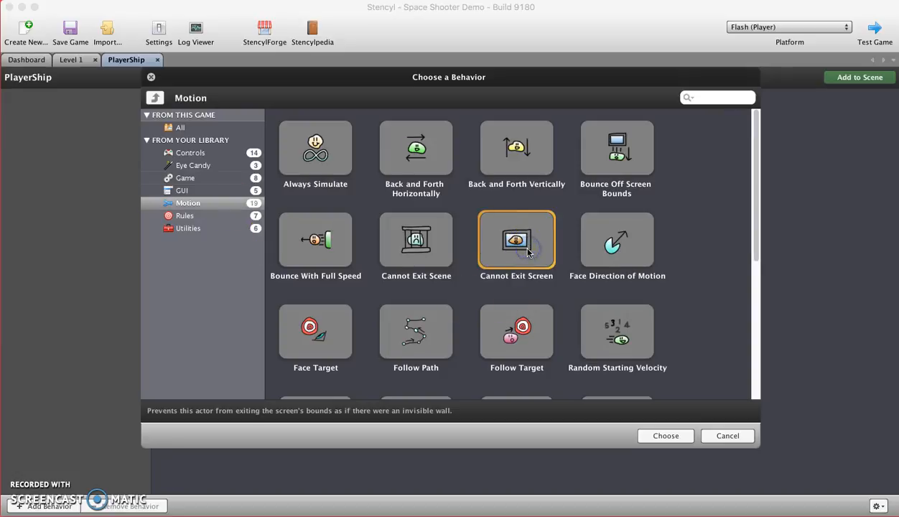
{"action": "left_click", "coordinate": [664, 436]}
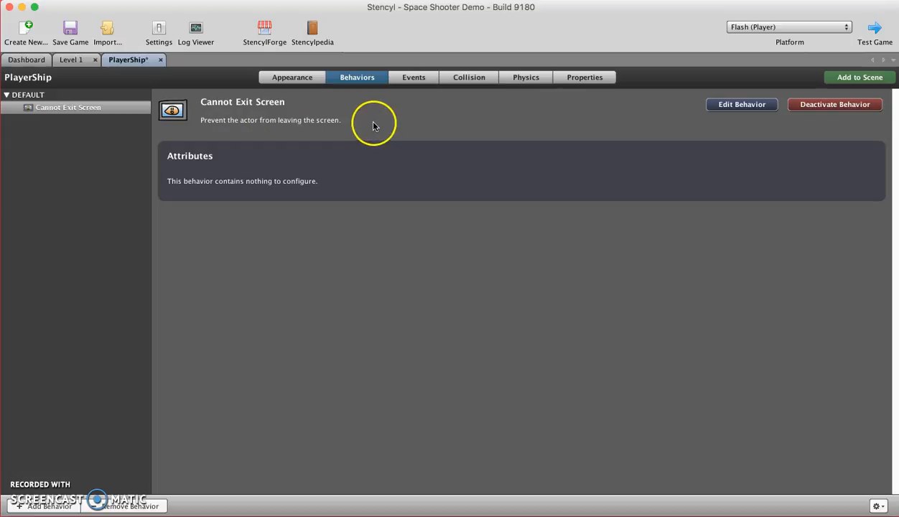
{"action": "mouse_move", "coordinate": [472, 106]}
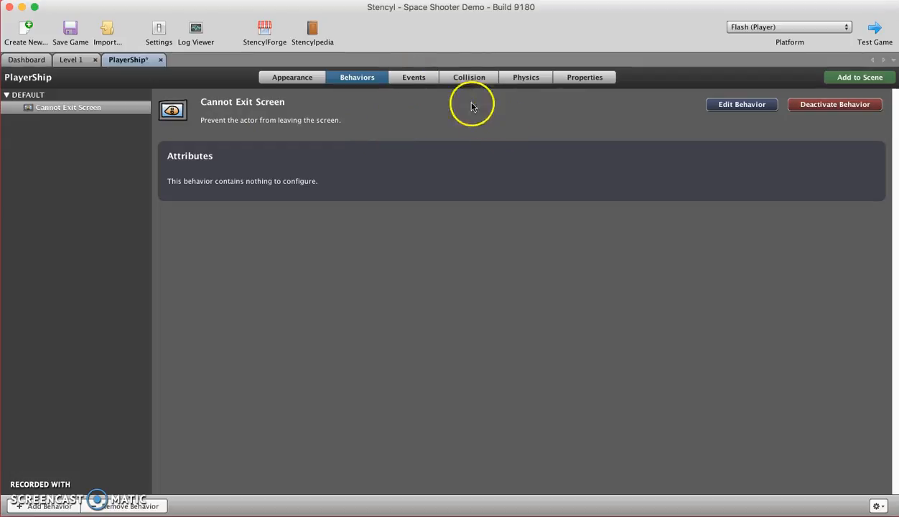
{"action": "left_click", "coordinate": [414, 77]}
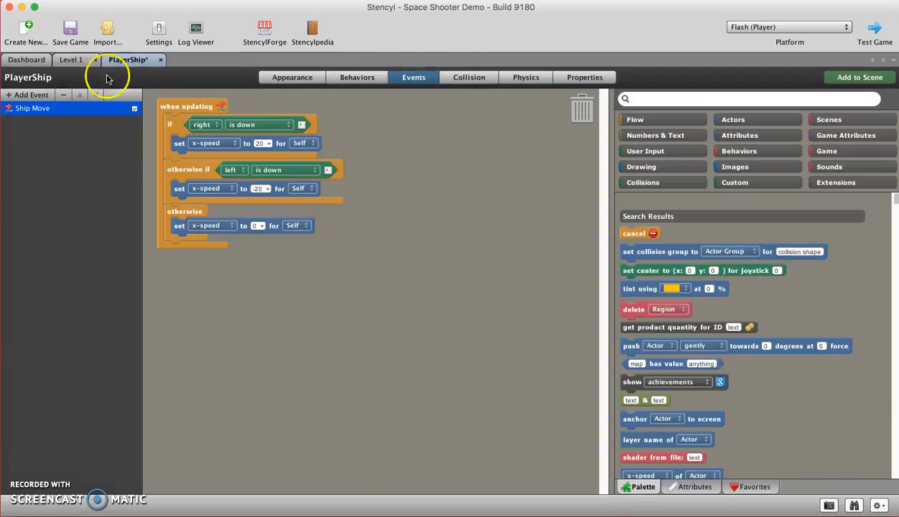
{"action": "left_click", "coordinate": [357, 77]}
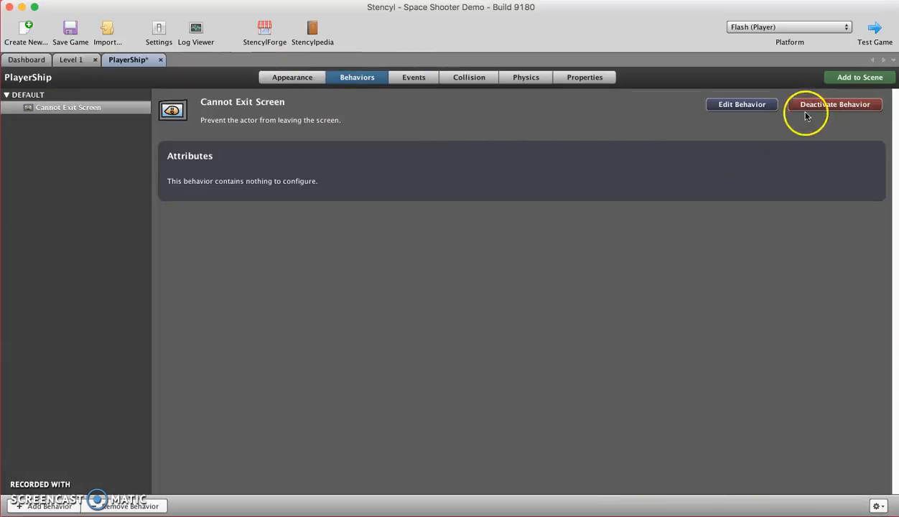
{"action": "mouse_move", "coordinate": [742, 104]}
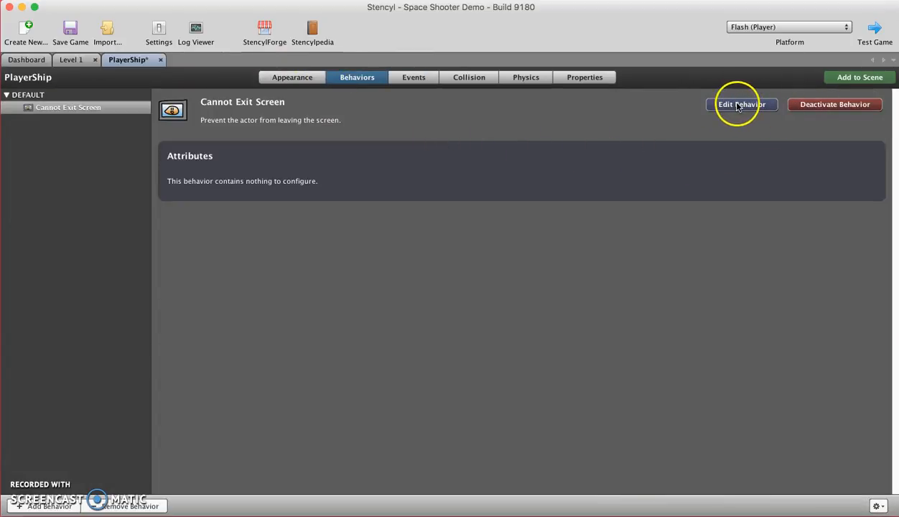
{"action": "left_click", "coordinate": [742, 105]}
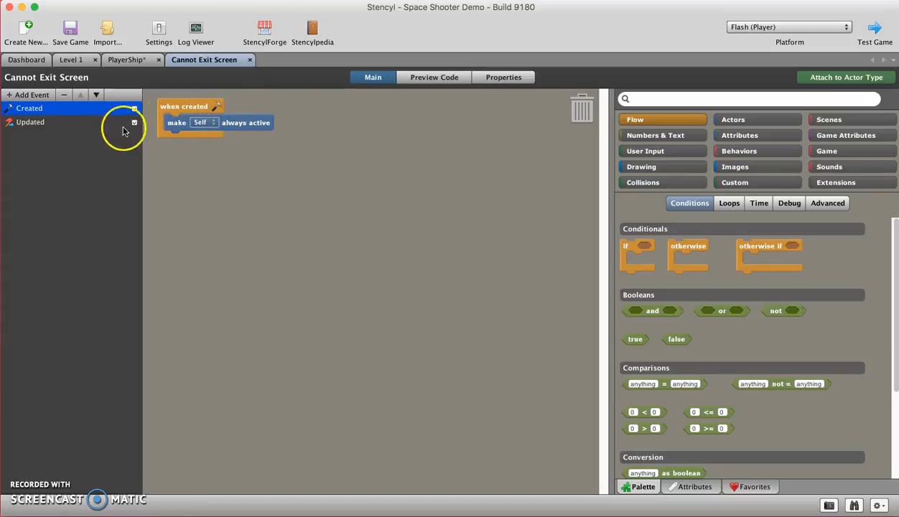
{"action": "left_click", "coordinate": [30, 121]}
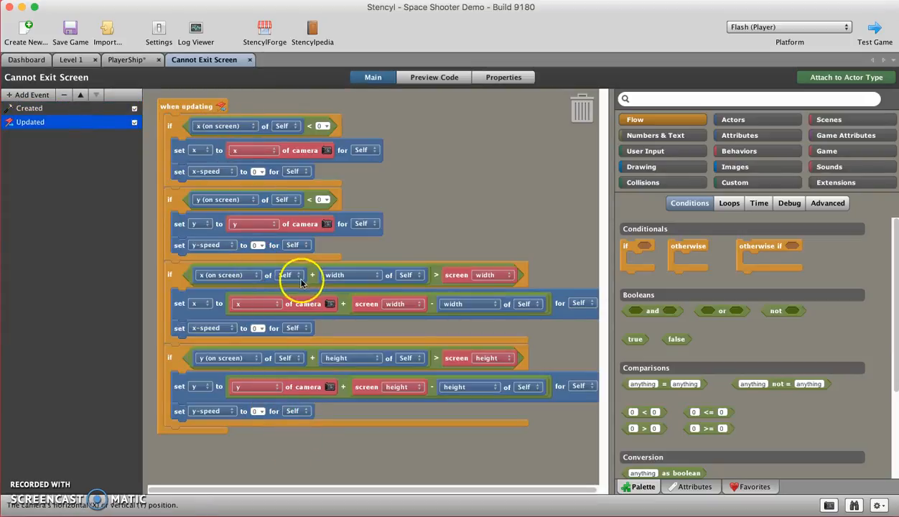
{"action": "mouse_move", "coordinate": [247, 89]}
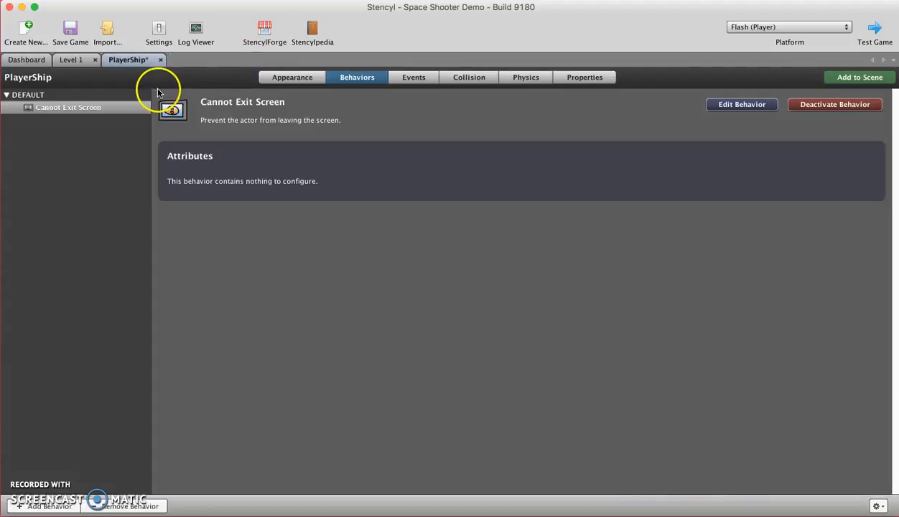
Save the game from the toolbar
{"action": "left_click", "coordinate": [70, 31]}
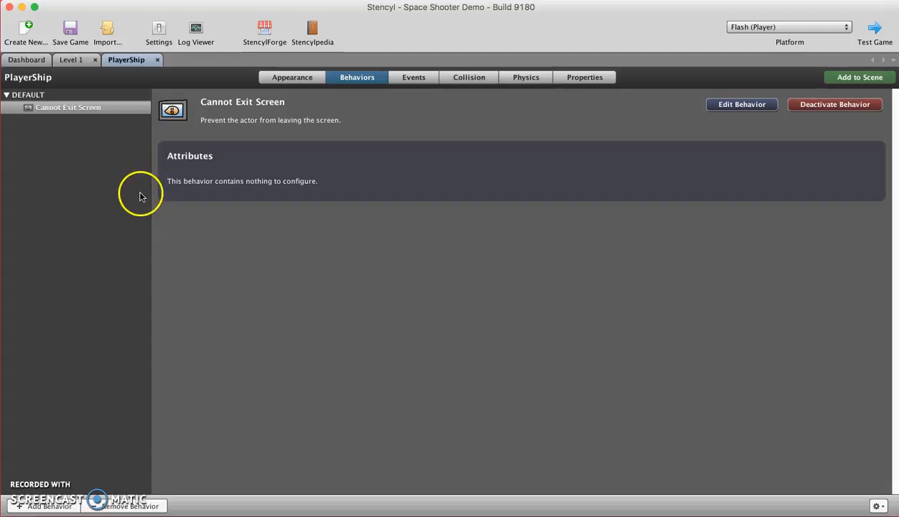
{"action": "mouse_move", "coordinate": [118, 198]}
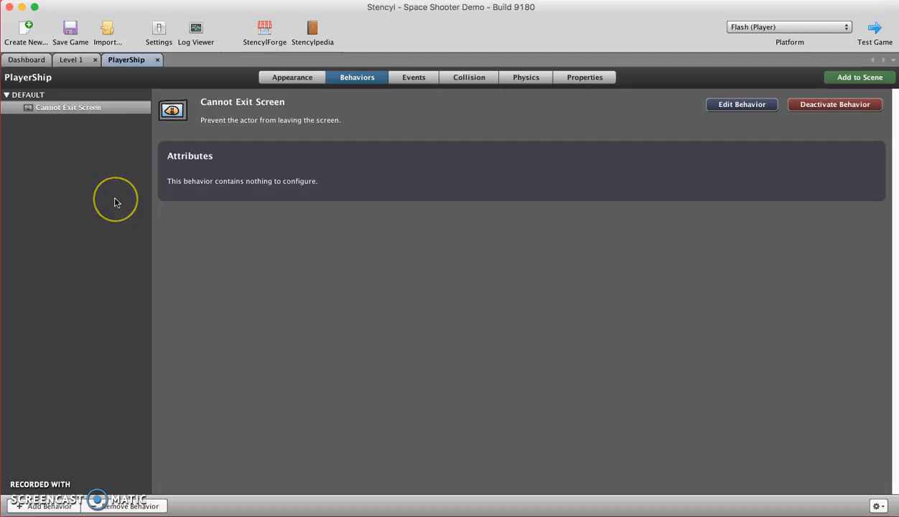
{"action": "mouse_move", "coordinate": [143, 202]}
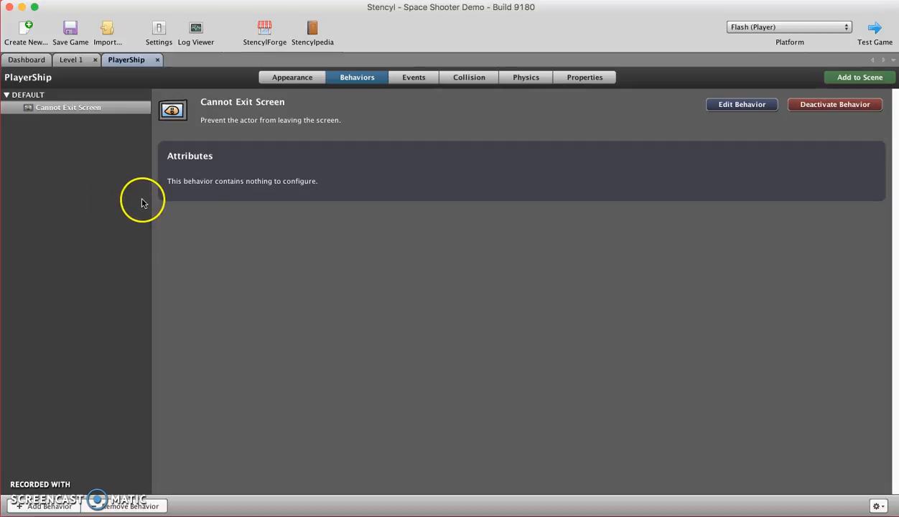
{"action": "mouse_move", "coordinate": [145, 254]}
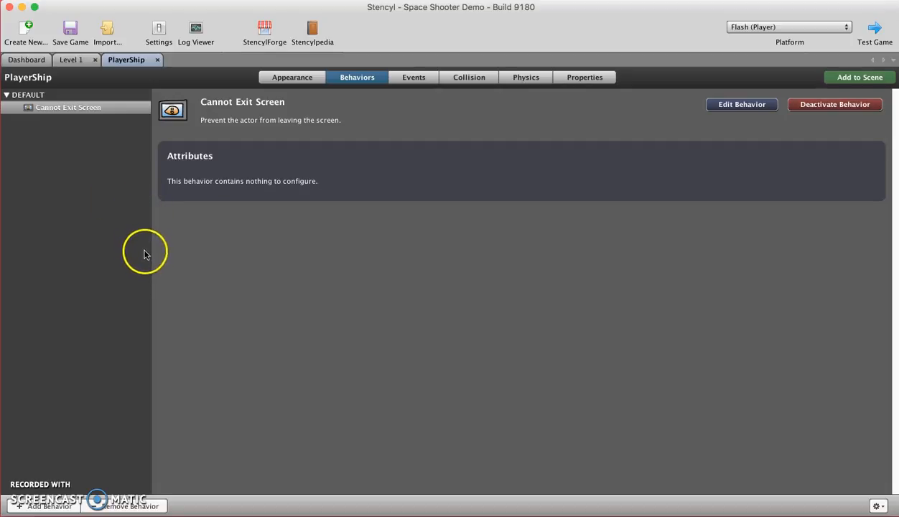